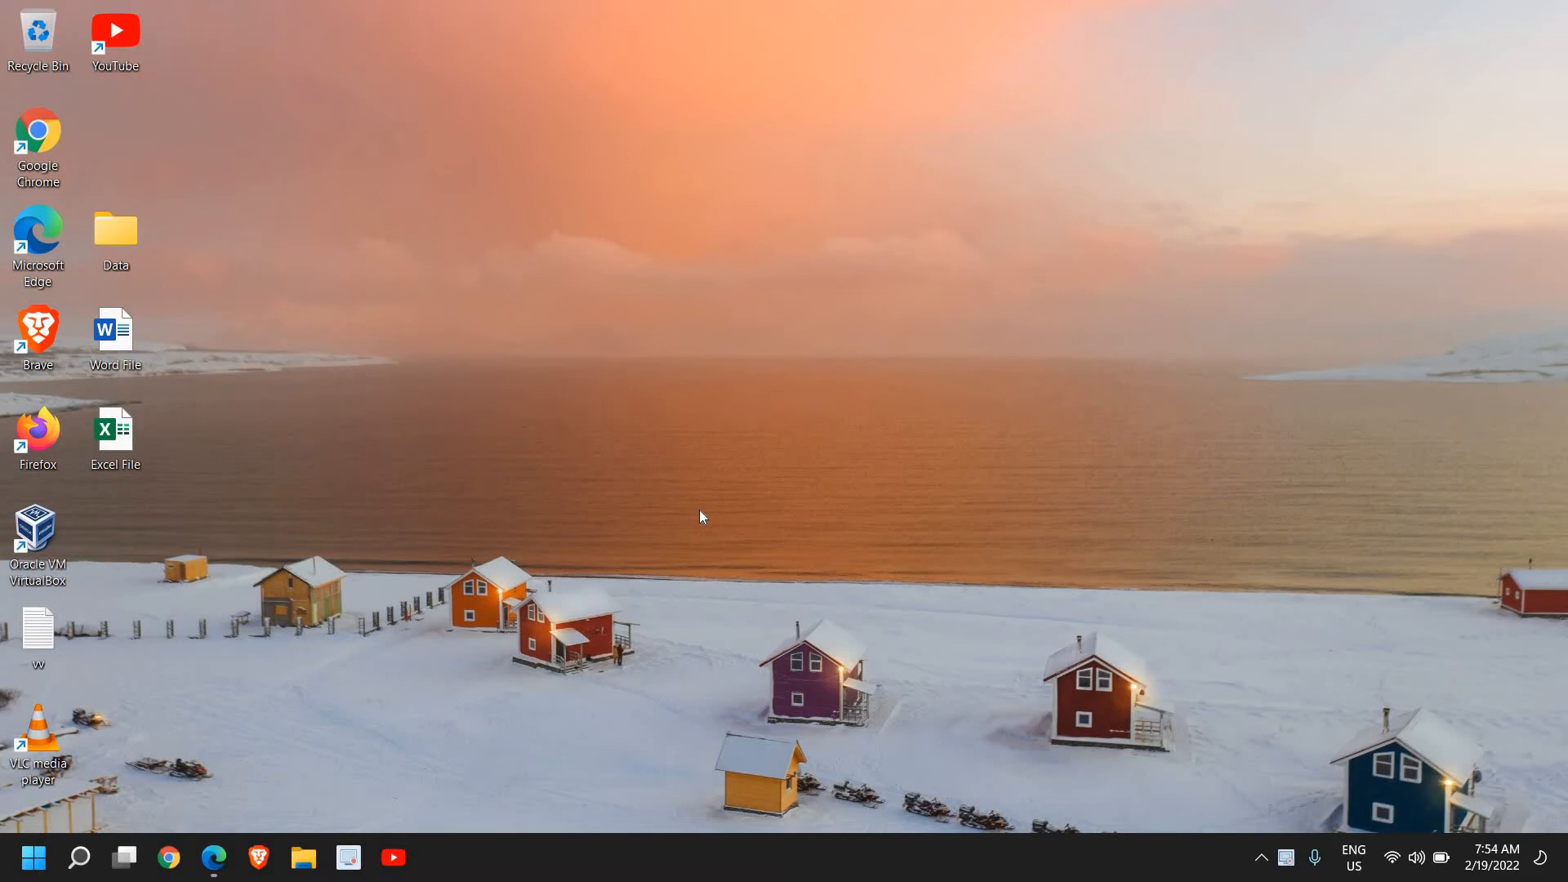
Step: Toggle the Start menu, then enter sysdm.cpl in the Run box
click(32, 856)
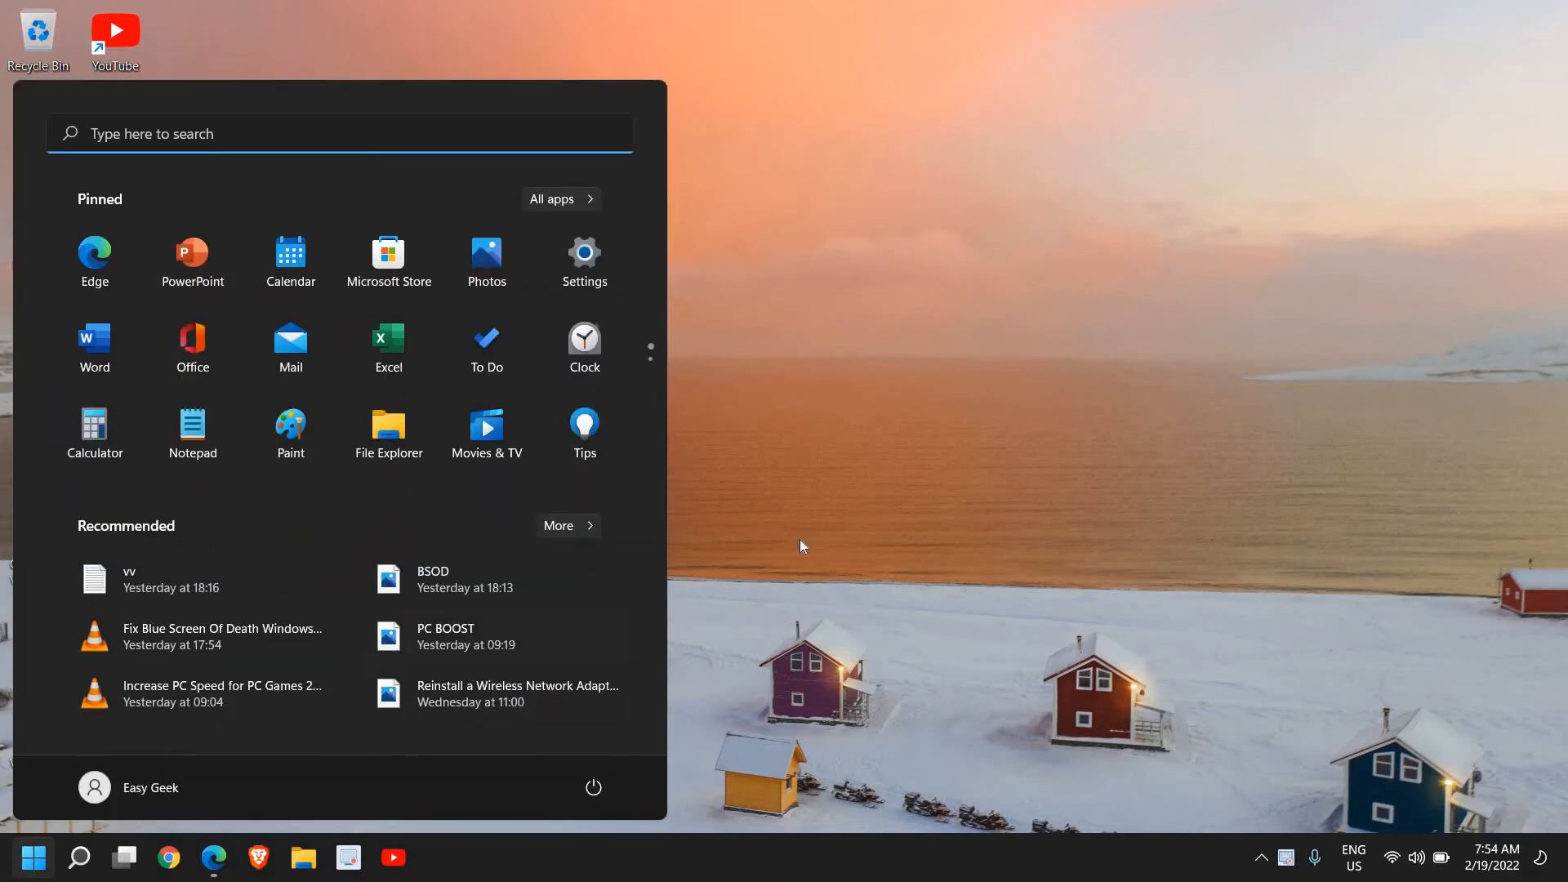
click(32, 857)
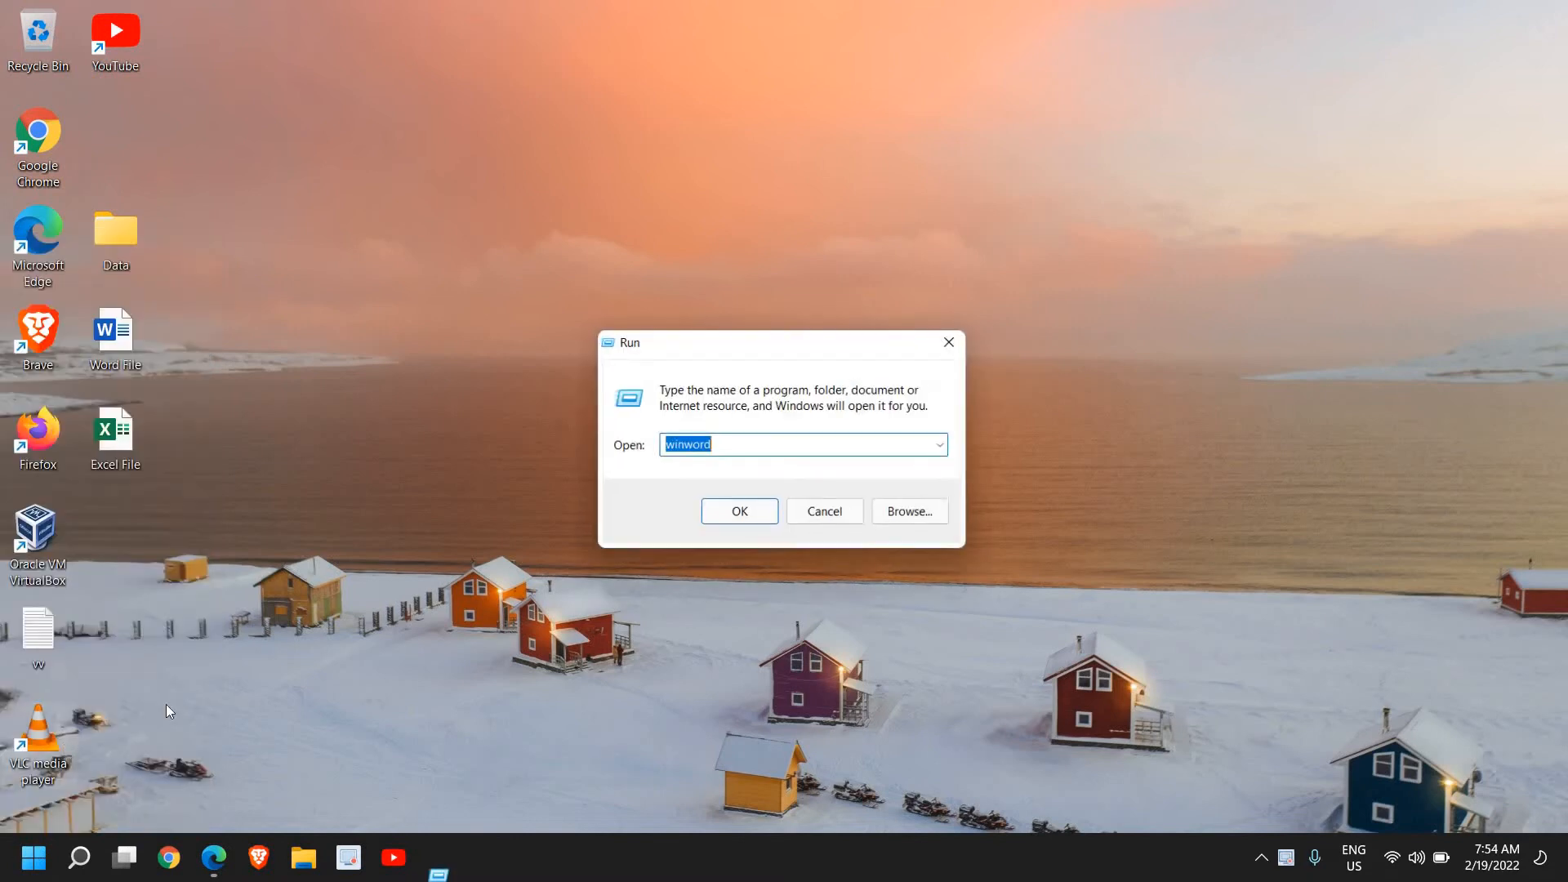
text(sysdm.cpl)
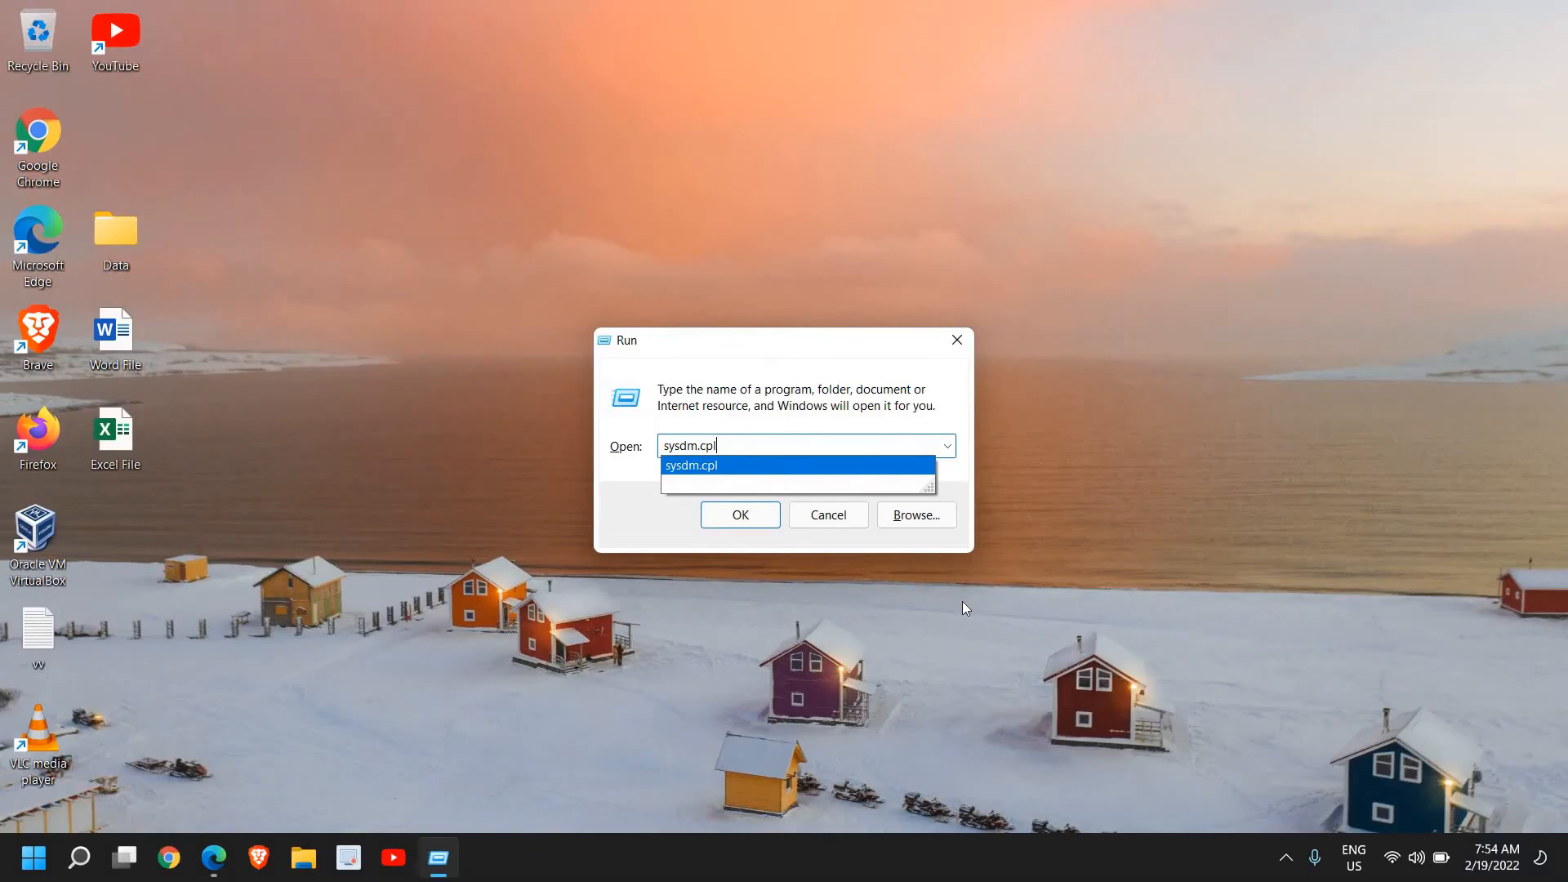
Step: Launch sysdm.cpl and switch System Properties to the Advanced tab
click(738, 513)
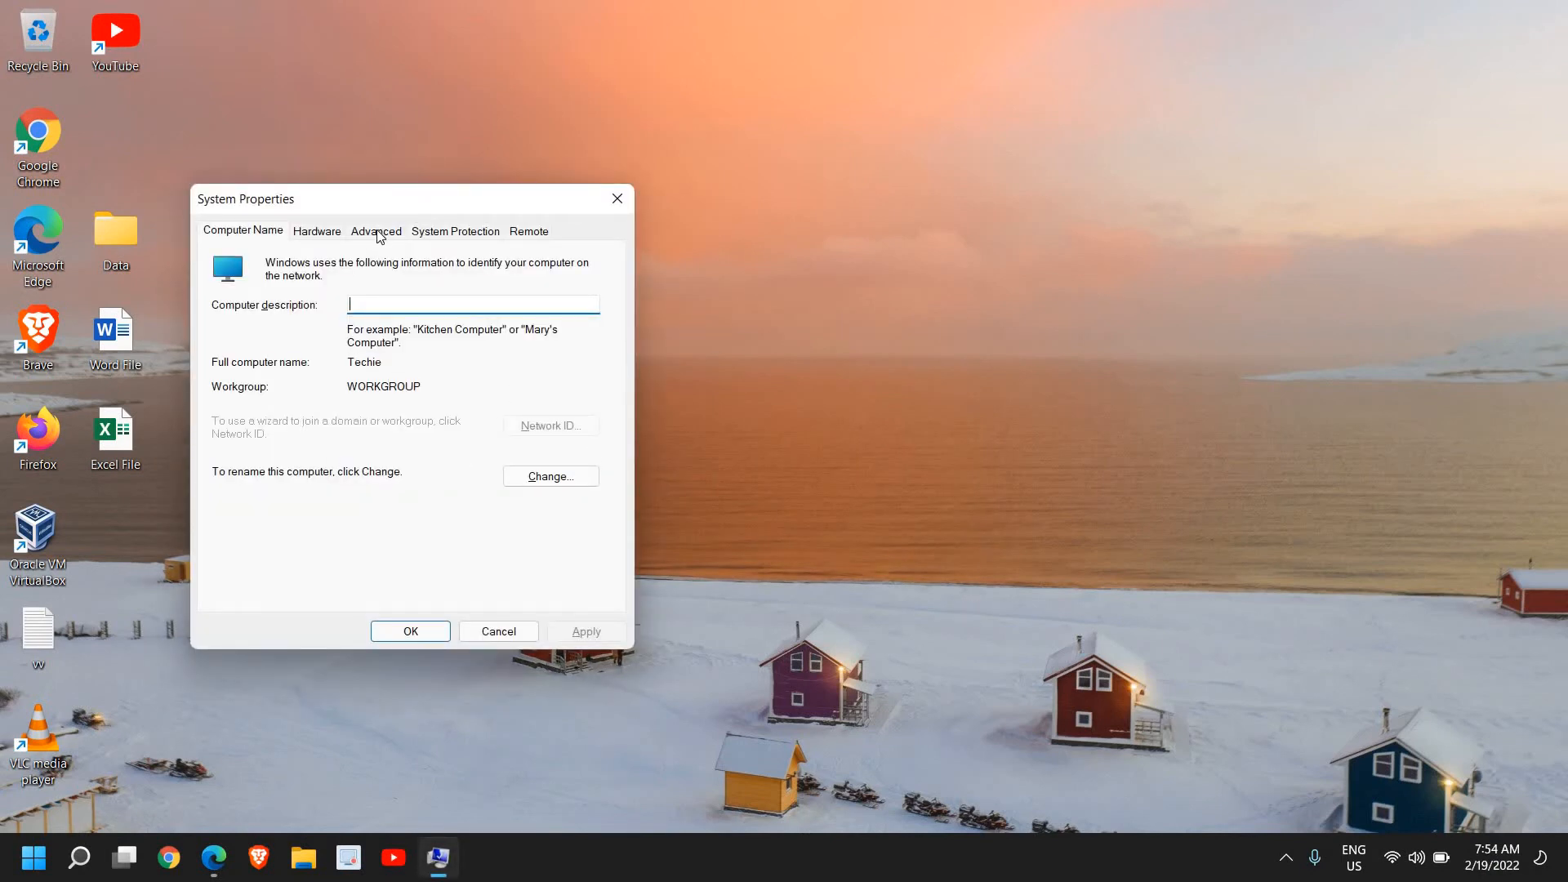
click(375, 231)
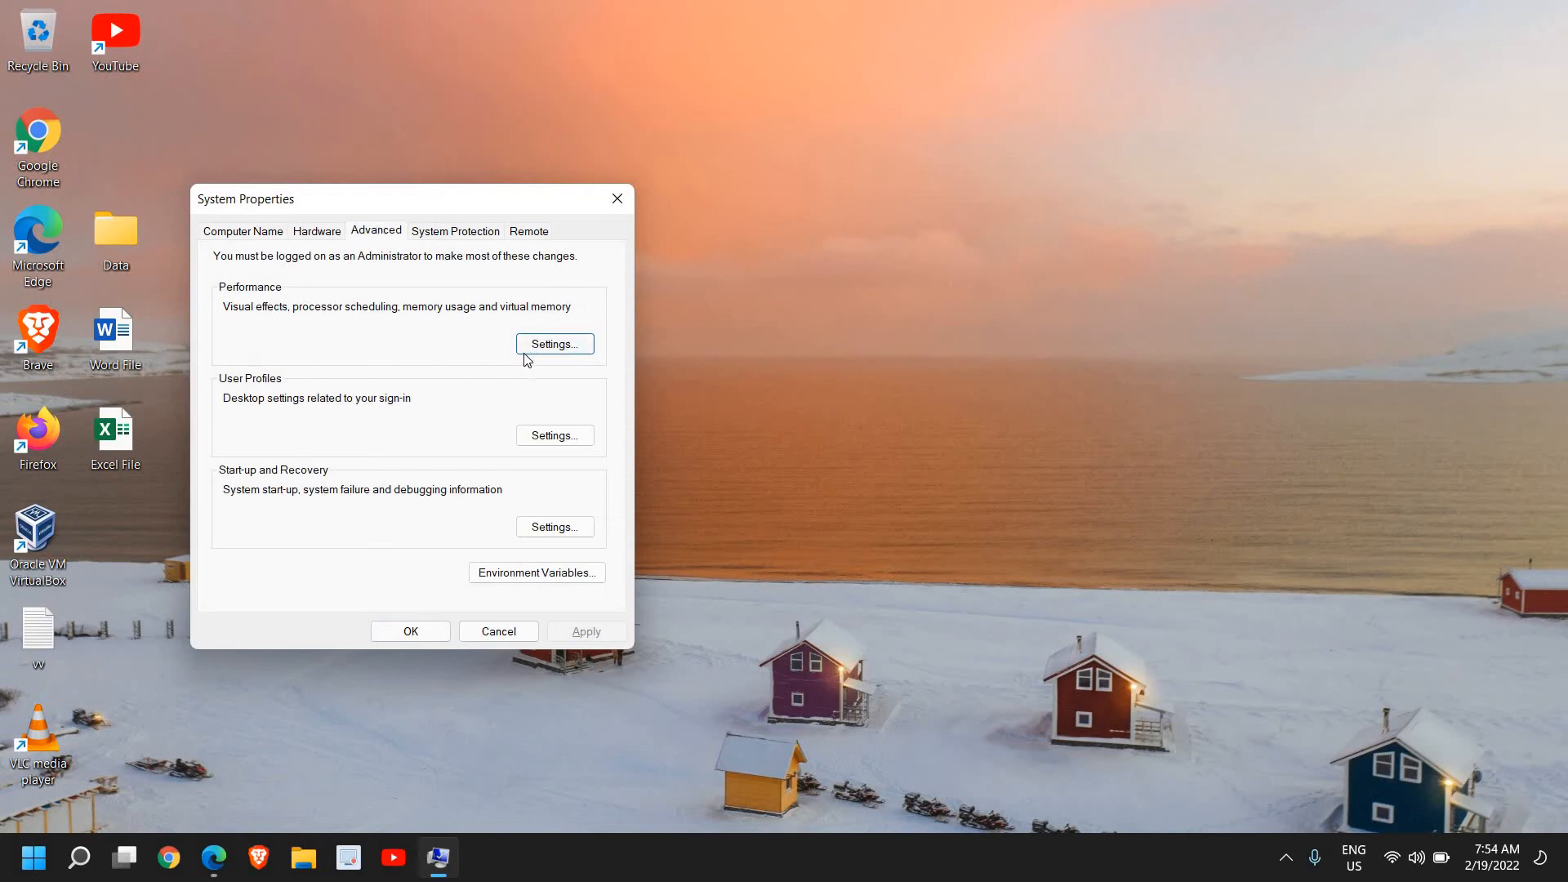
mouse_move(319, 330)
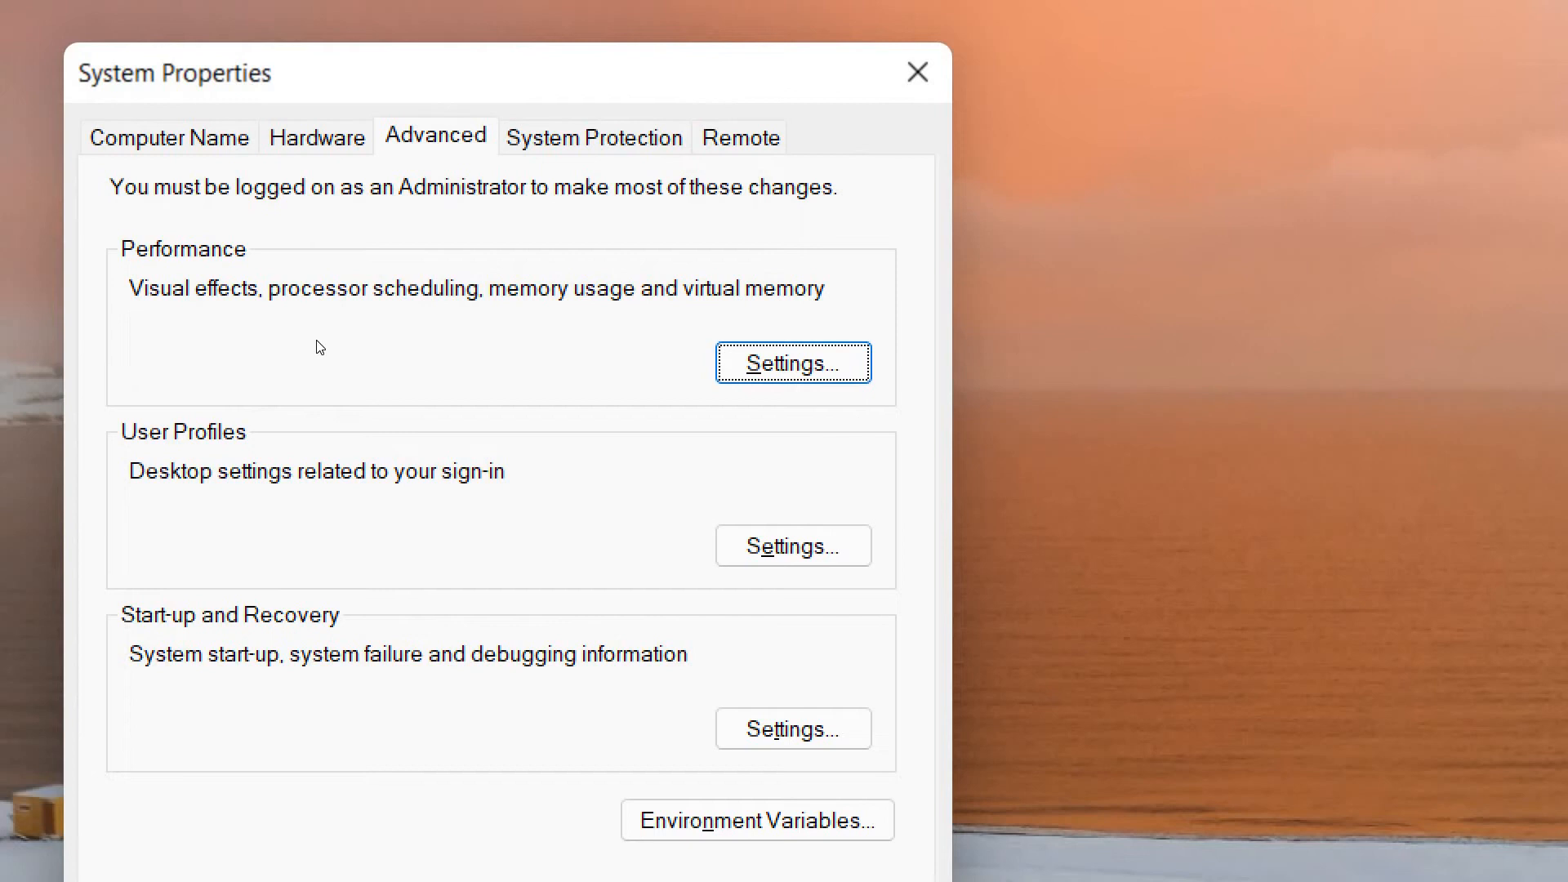
mouse_move(377, 355)
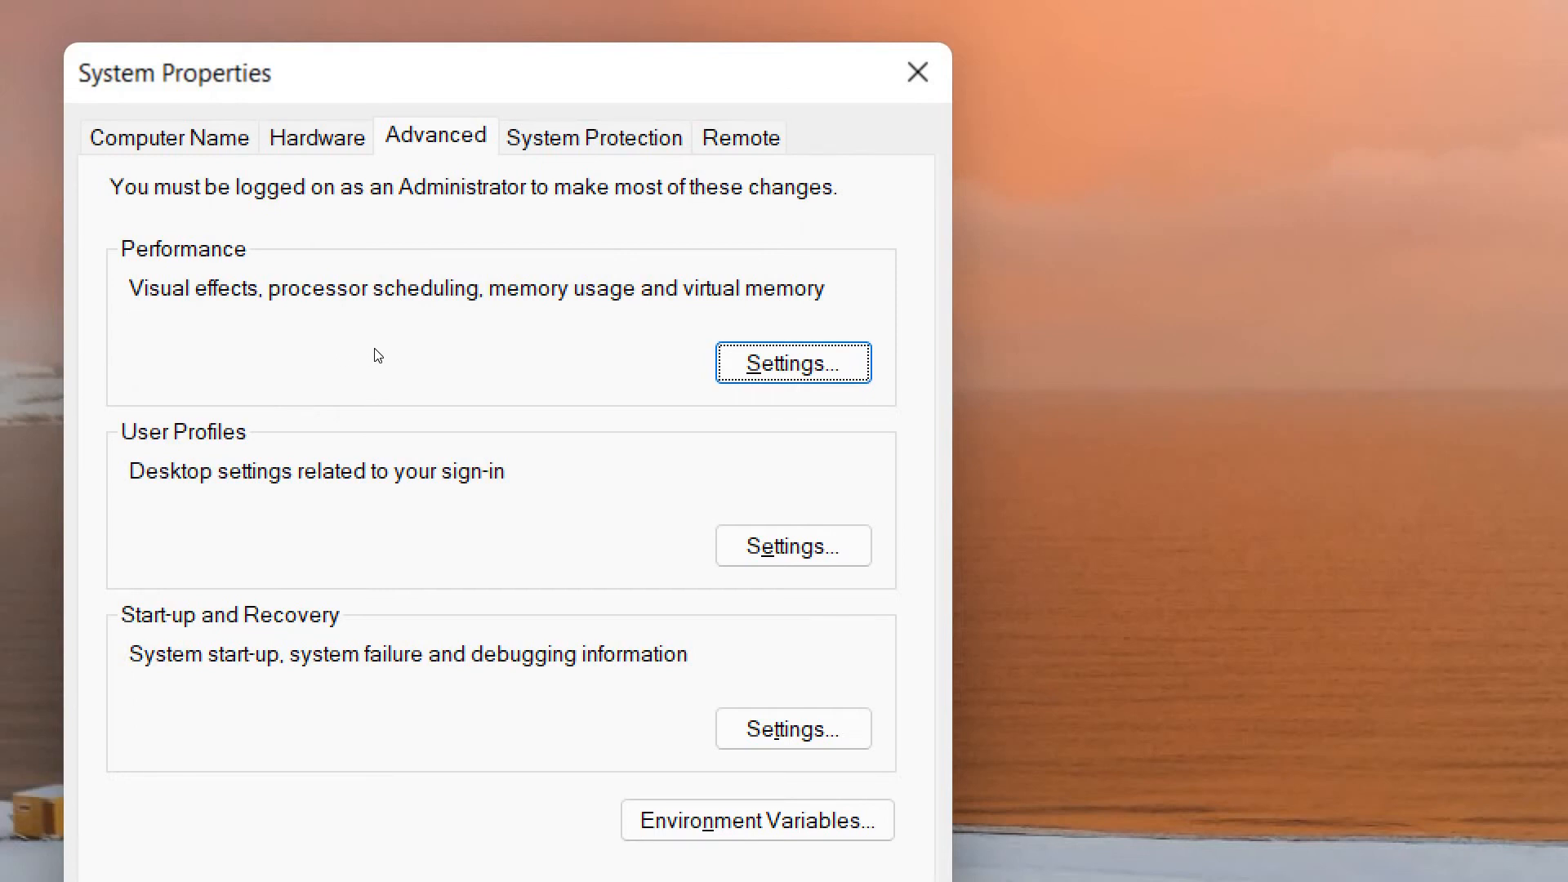
Step: Open Performance Options from the Performance section's Settings button
click(792, 362)
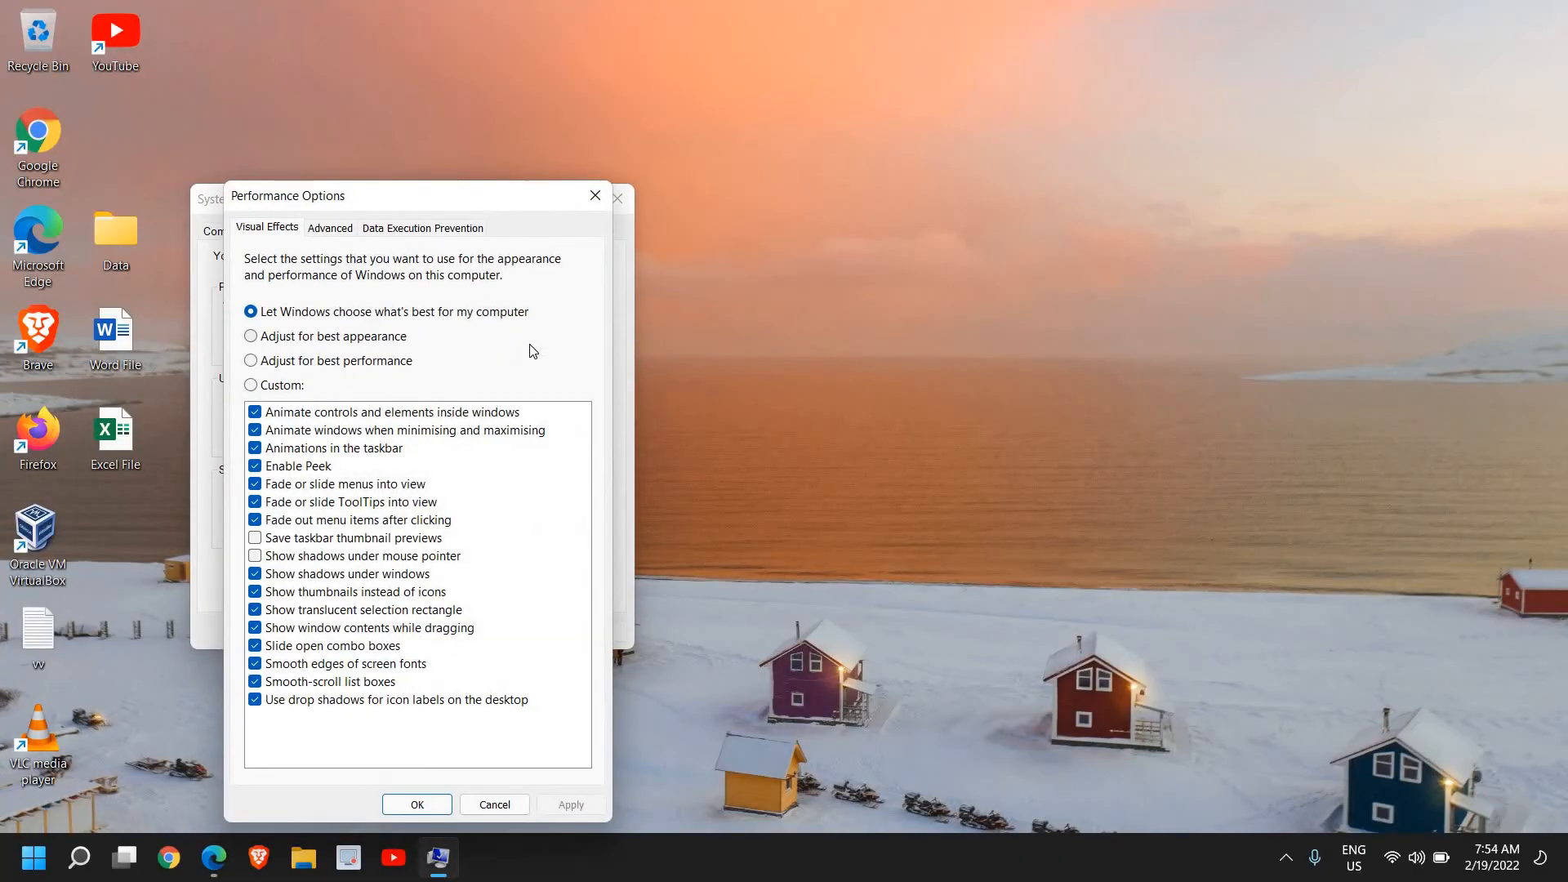
mouse_move(294, 344)
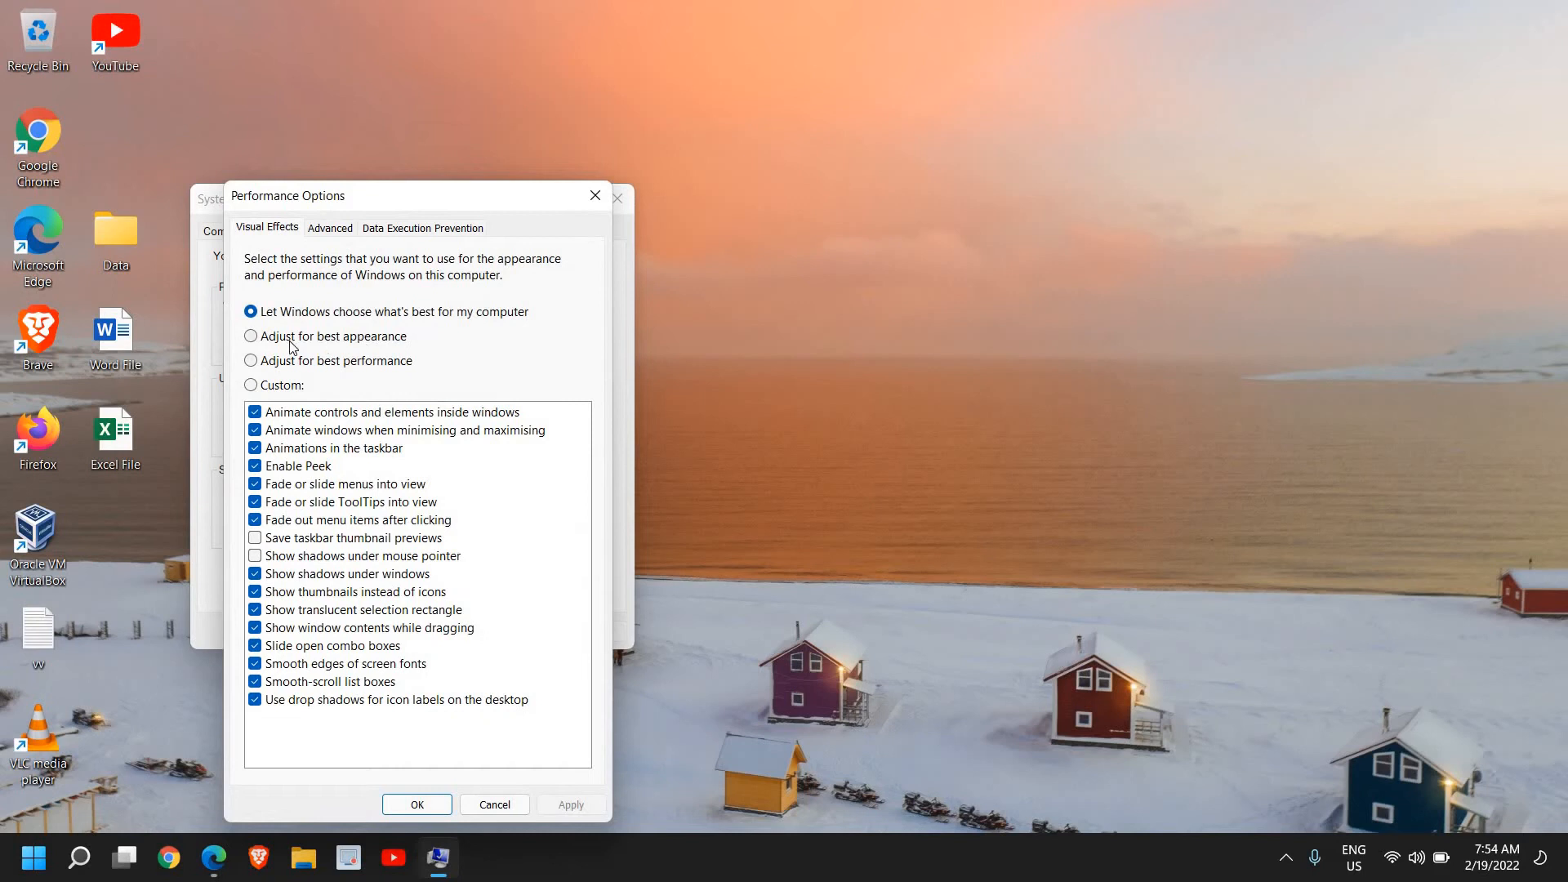
mouse_move(352, 345)
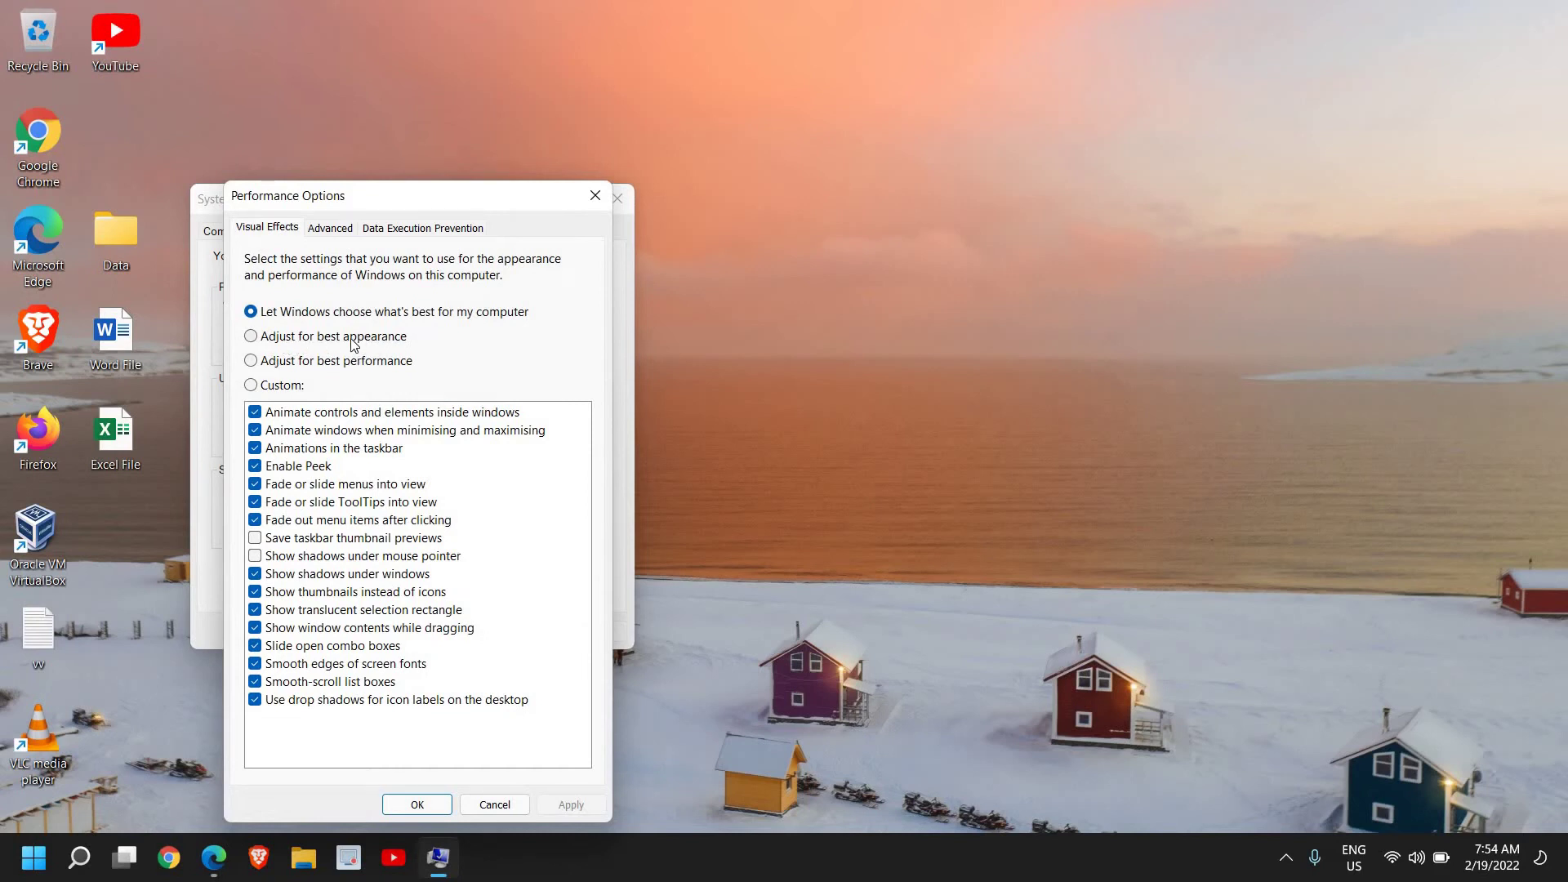
mouse_move(269, 367)
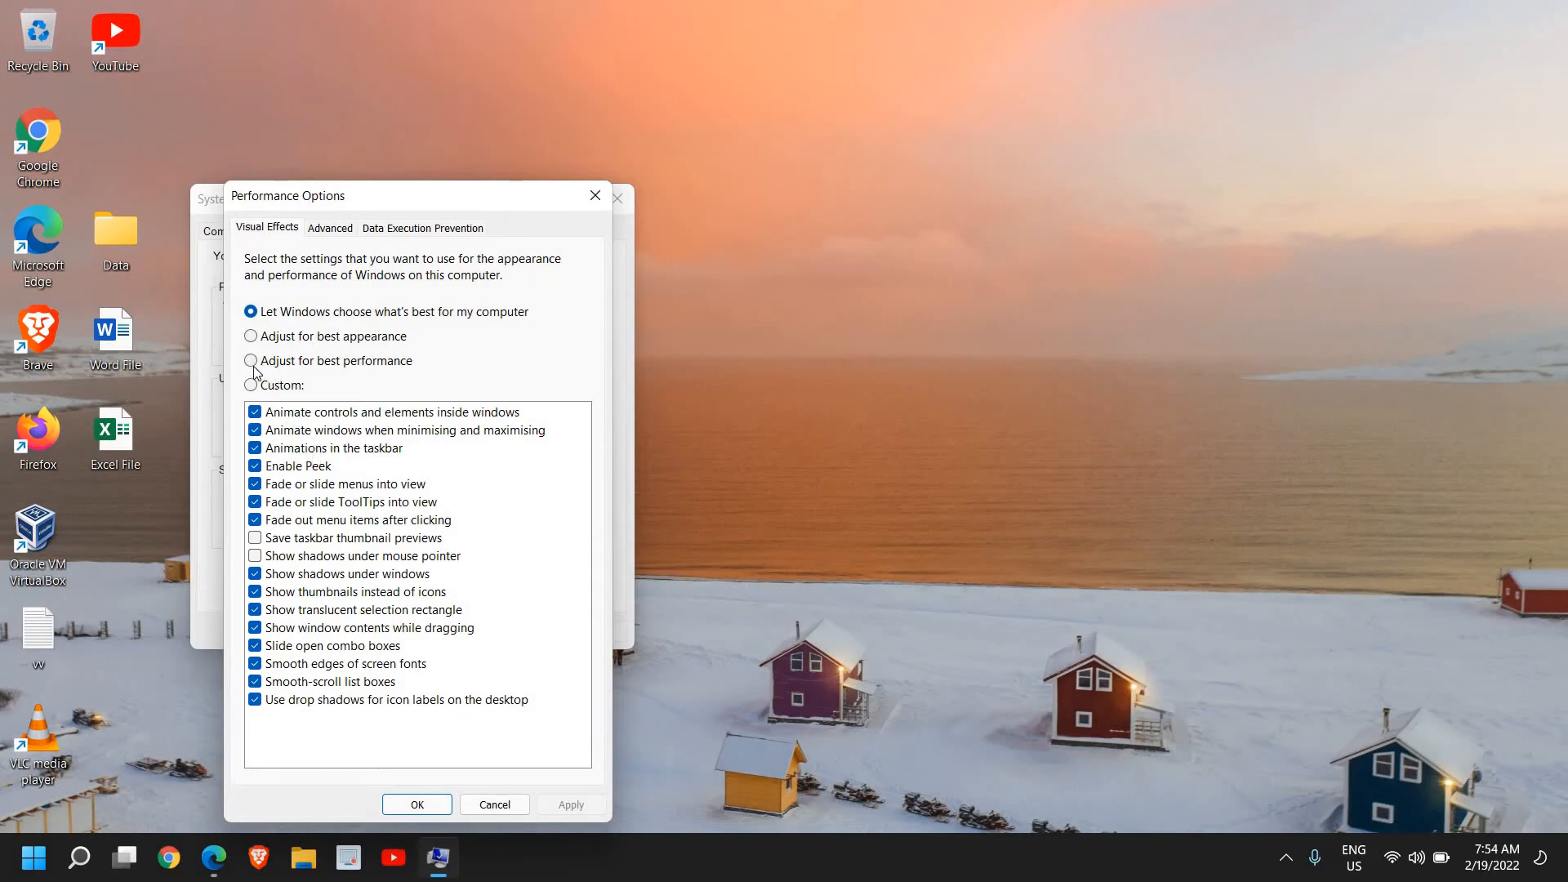
Step: Choose 'Adjust for best performance', clearing every visual effect checkbox
click(251, 360)
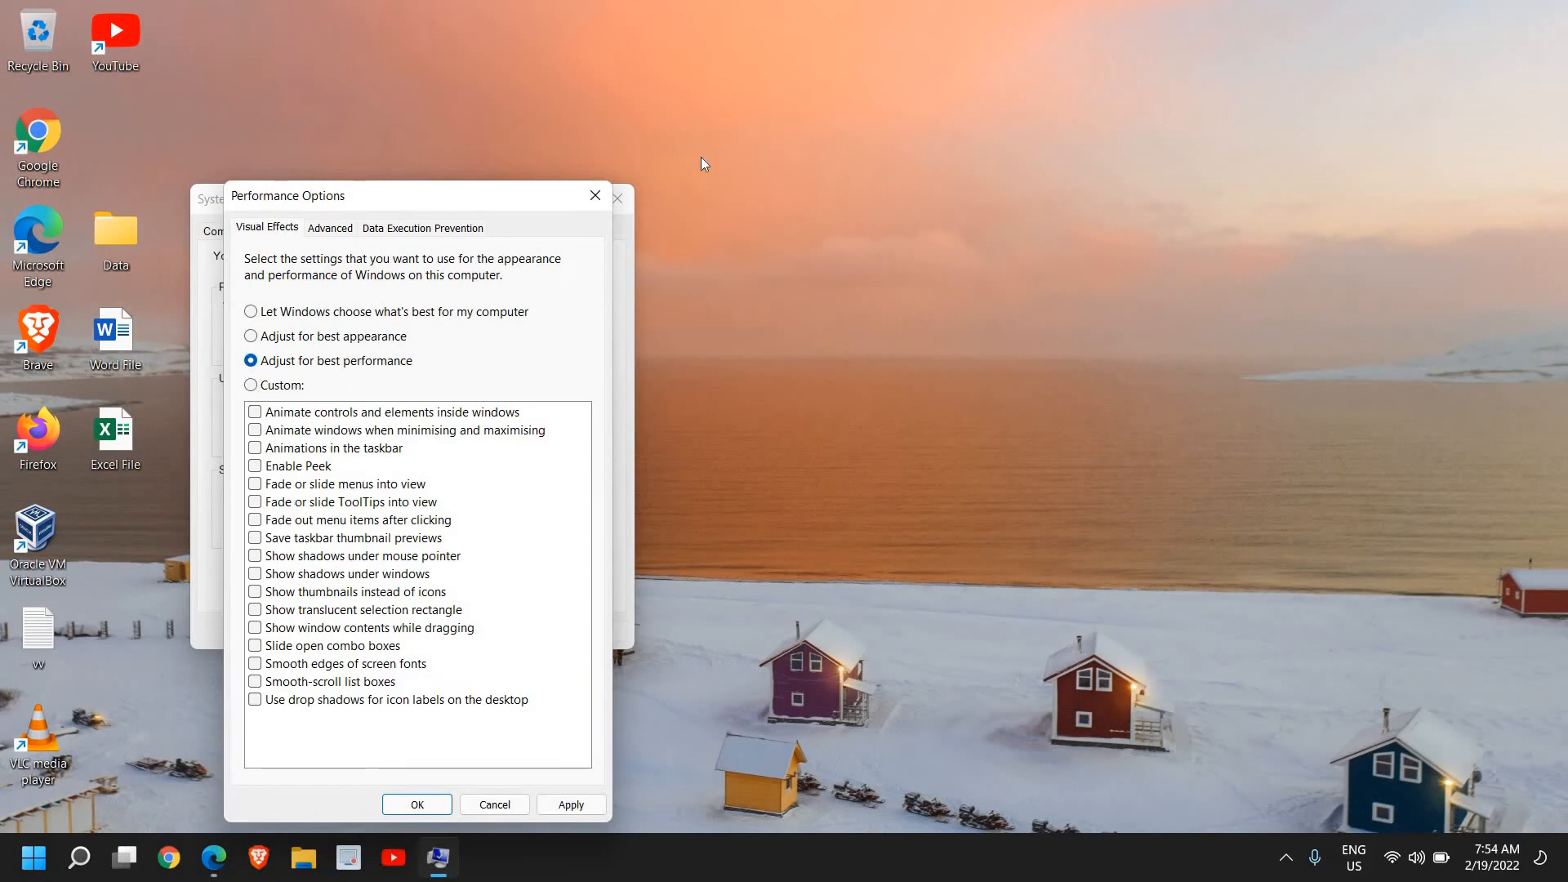
mouse_move(578, 609)
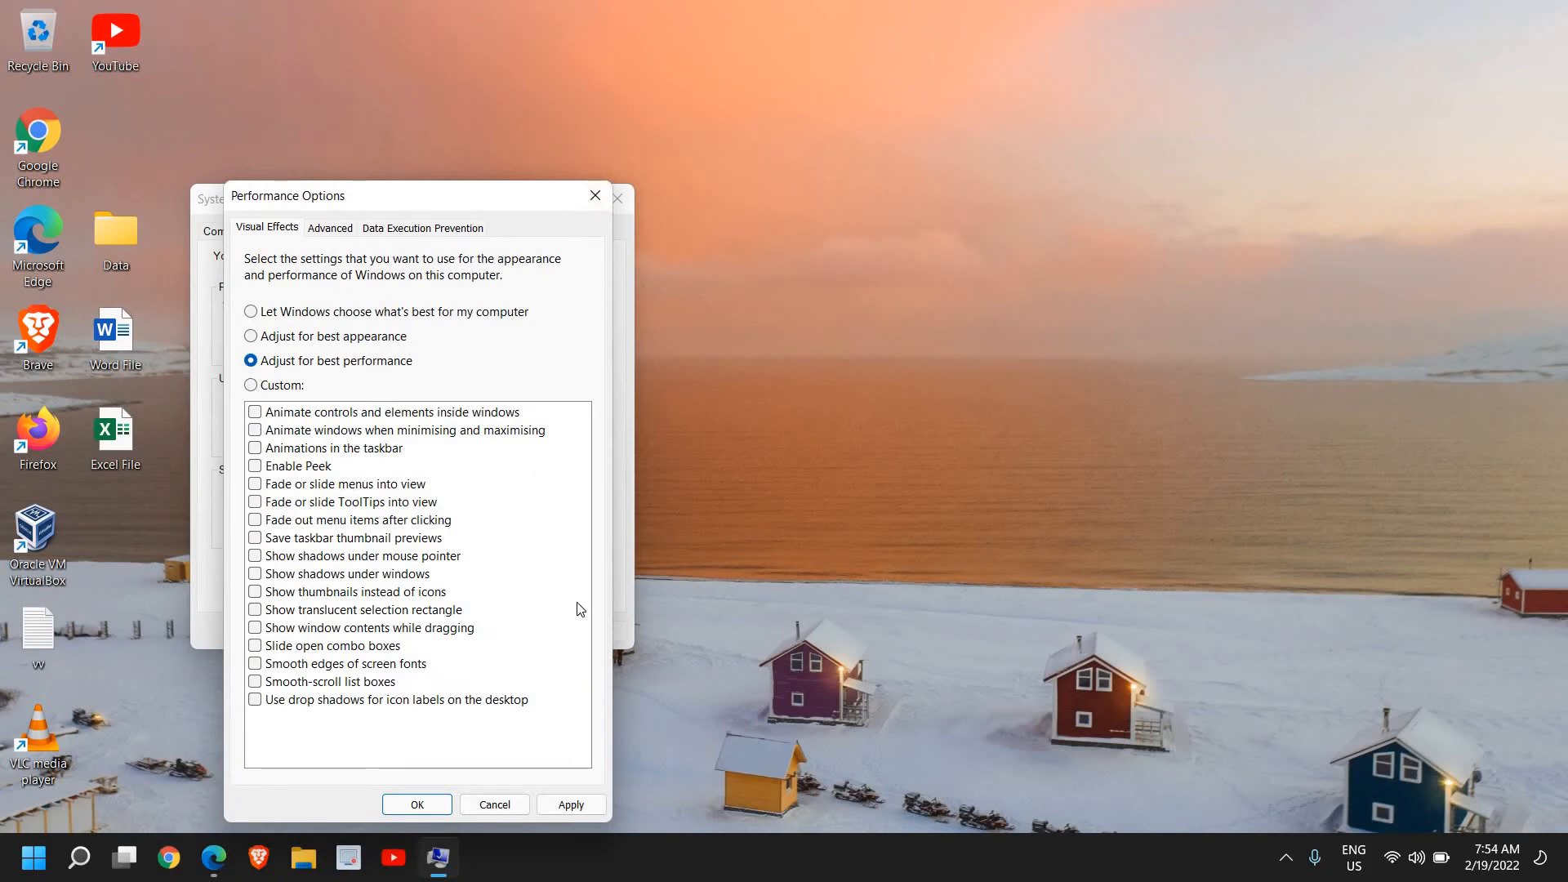
mouse_move(465, 525)
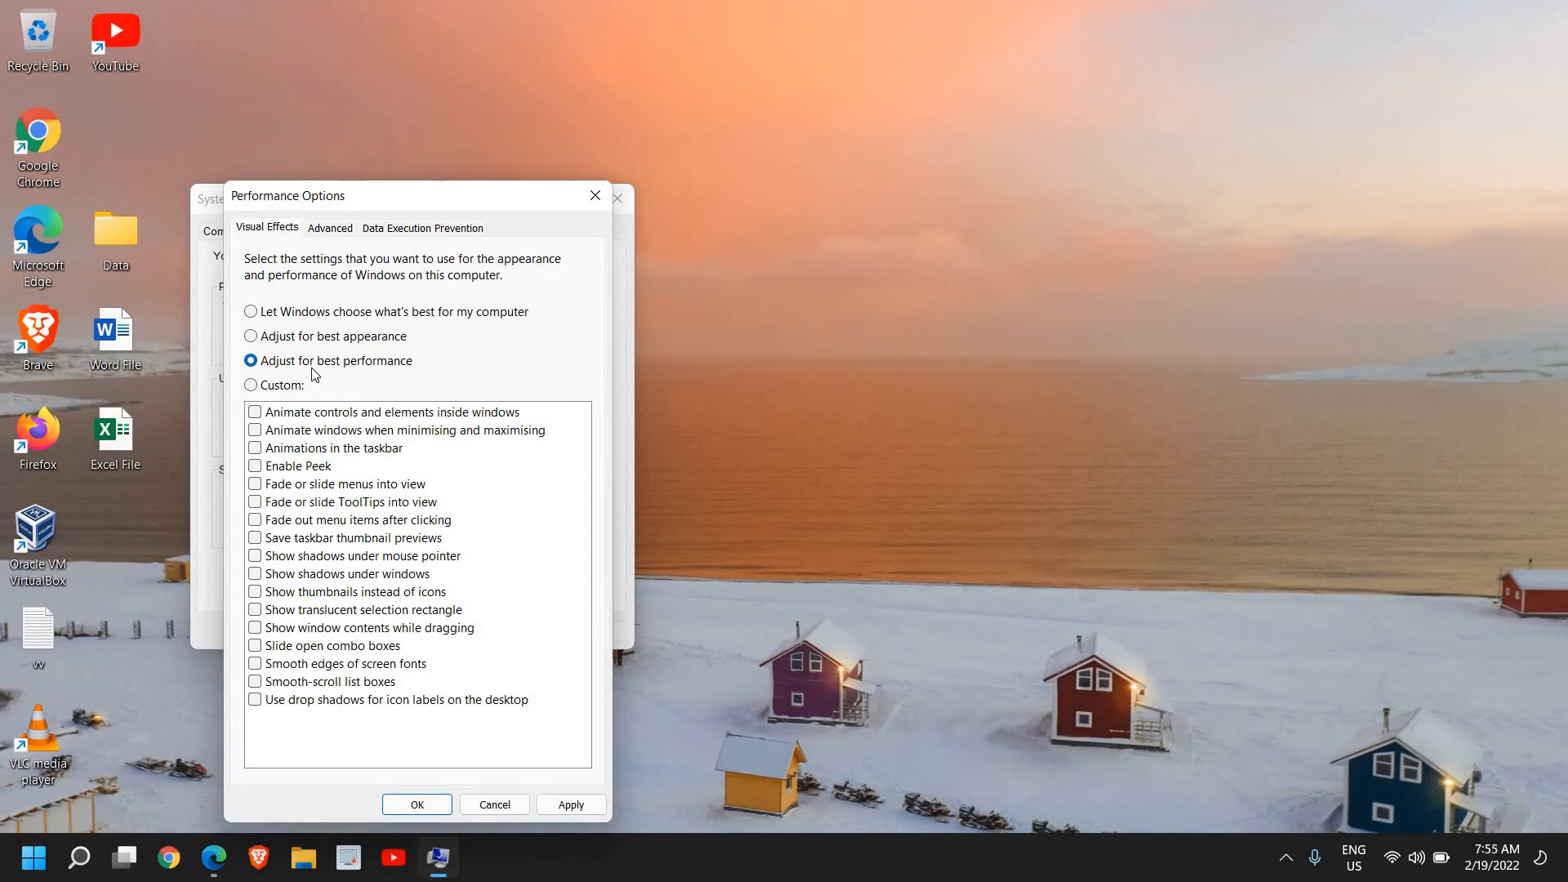
mouse_move(337, 375)
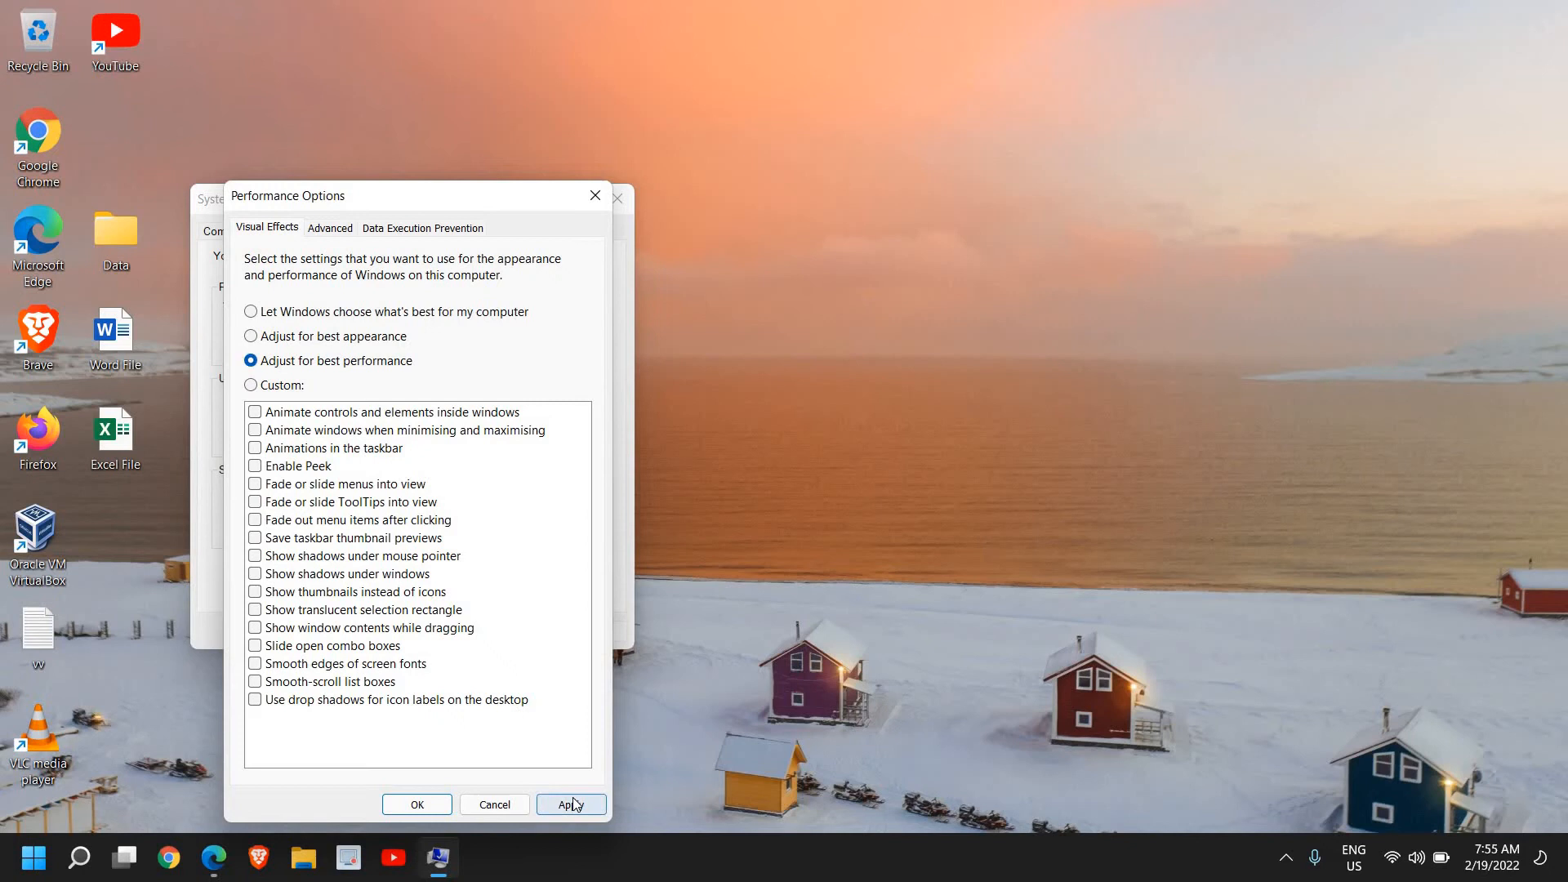
Step: Apply the best-performance visual effects setting in Performance Options
click(571, 804)
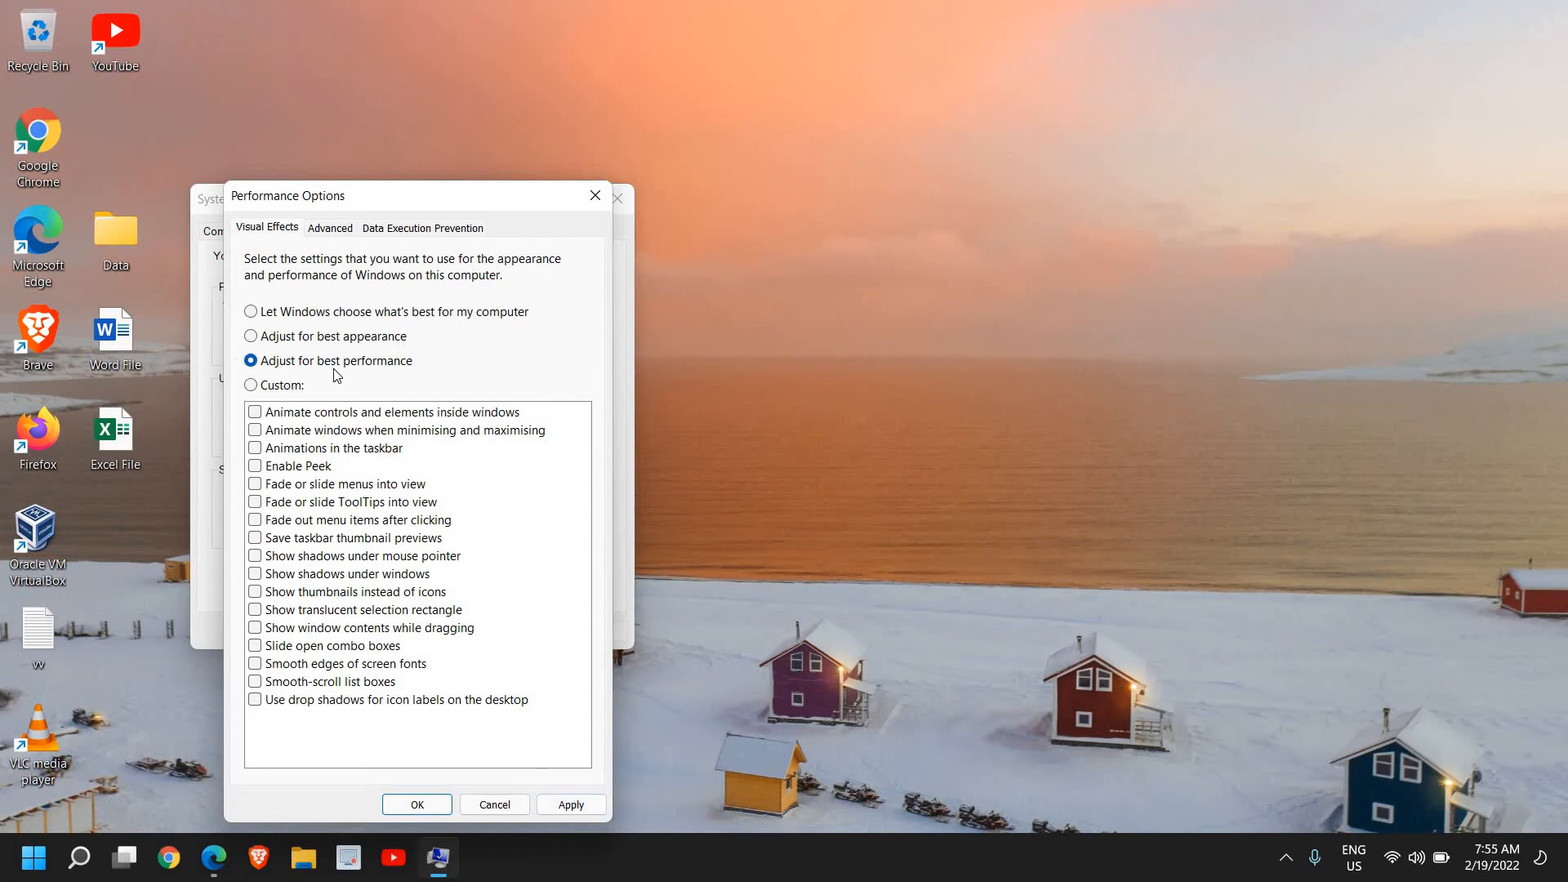
mouse_move(352, 372)
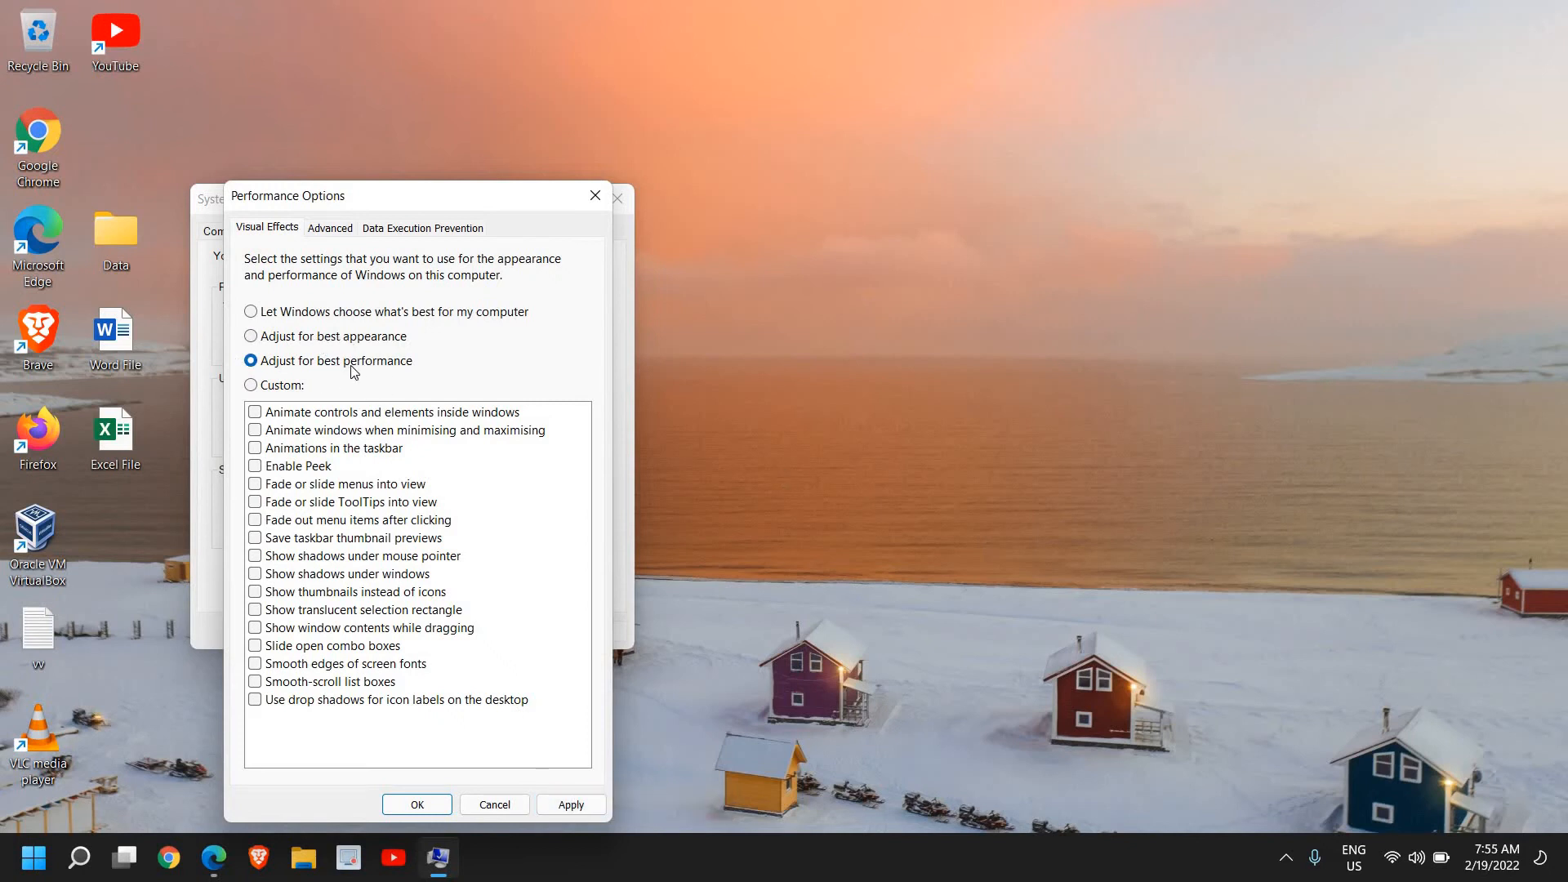
mouse_move(280, 330)
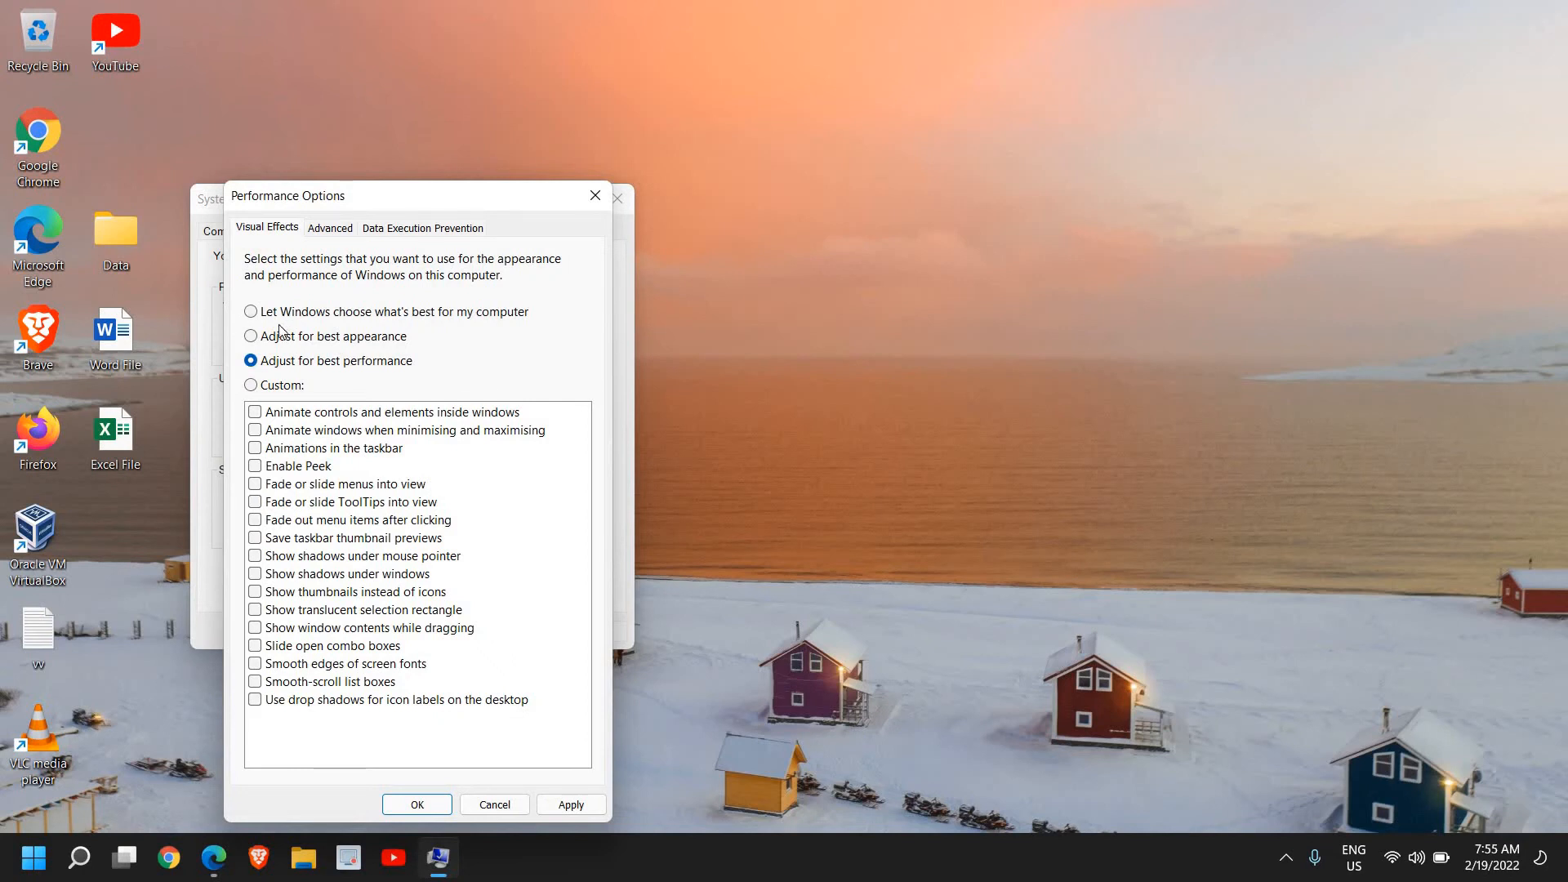
mouse_move(478, 318)
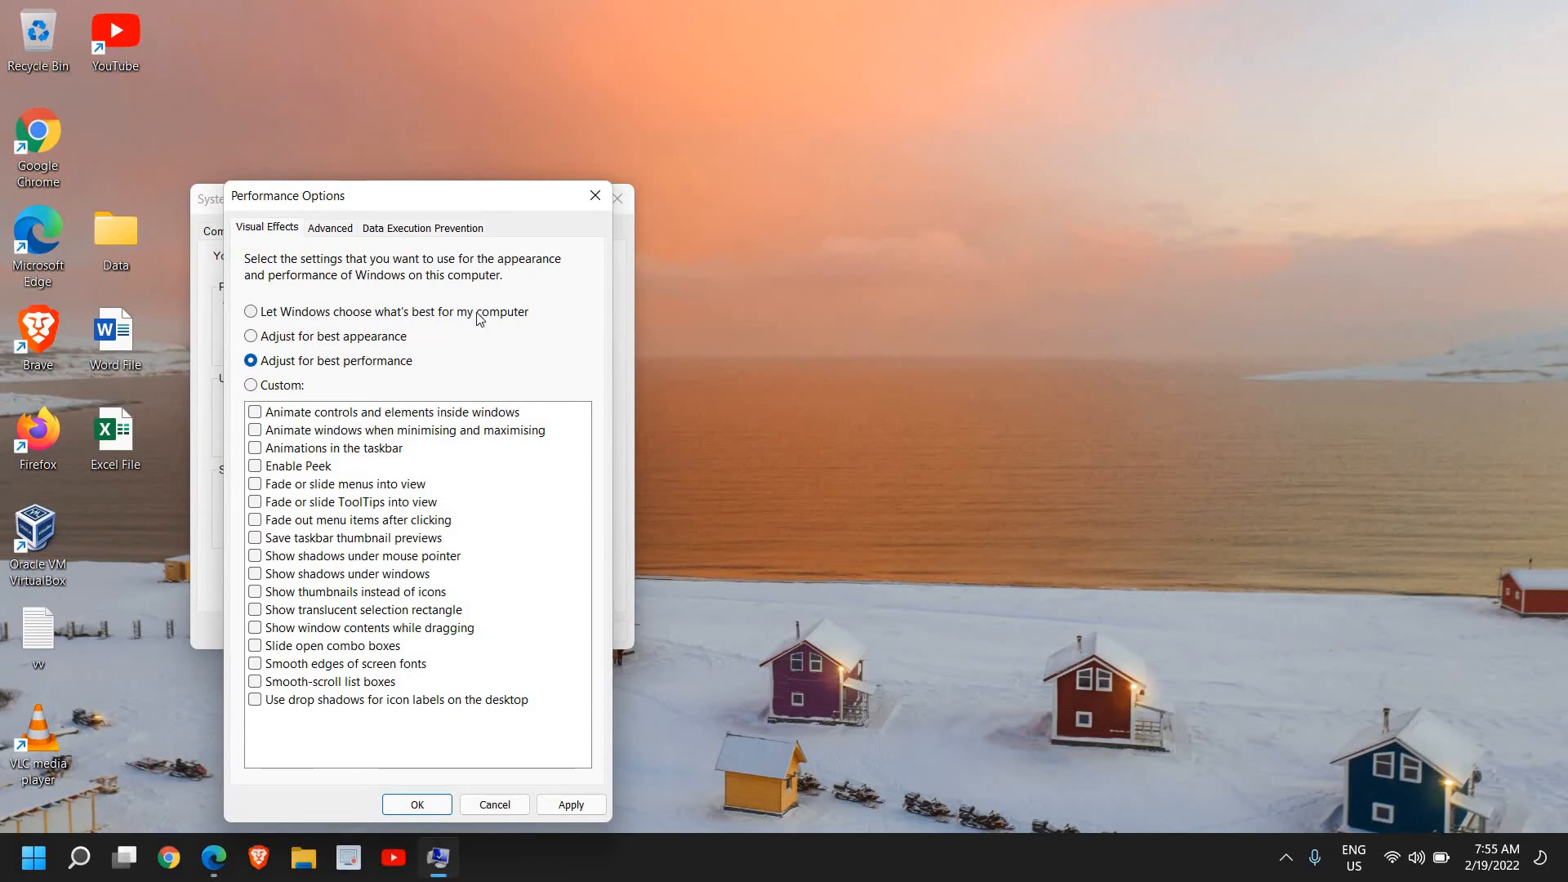
mouse_move(454, 355)
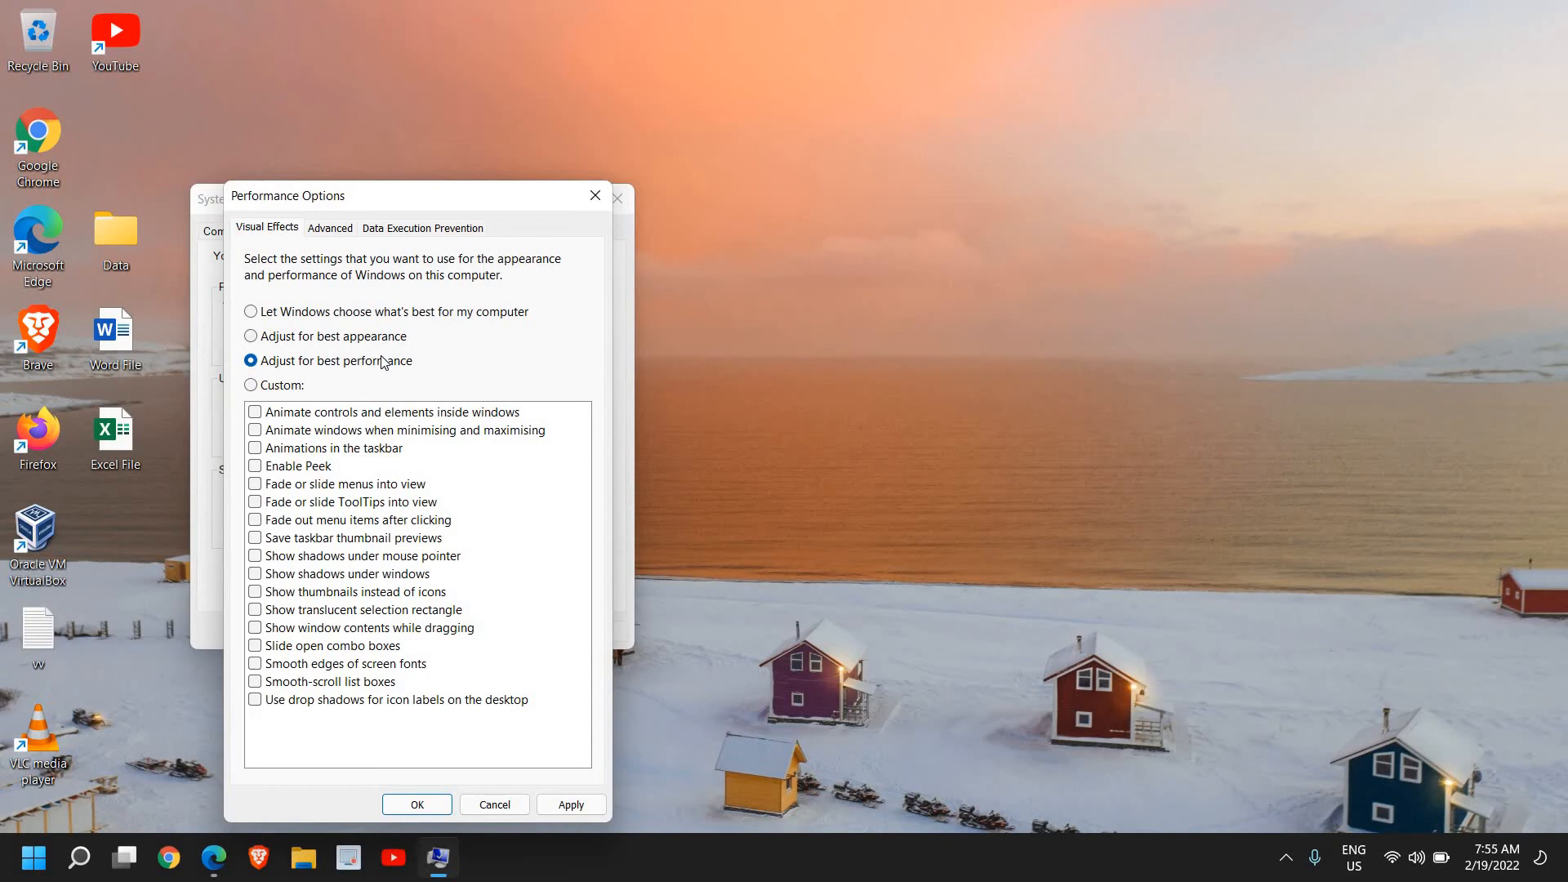
mouse_move(391, 356)
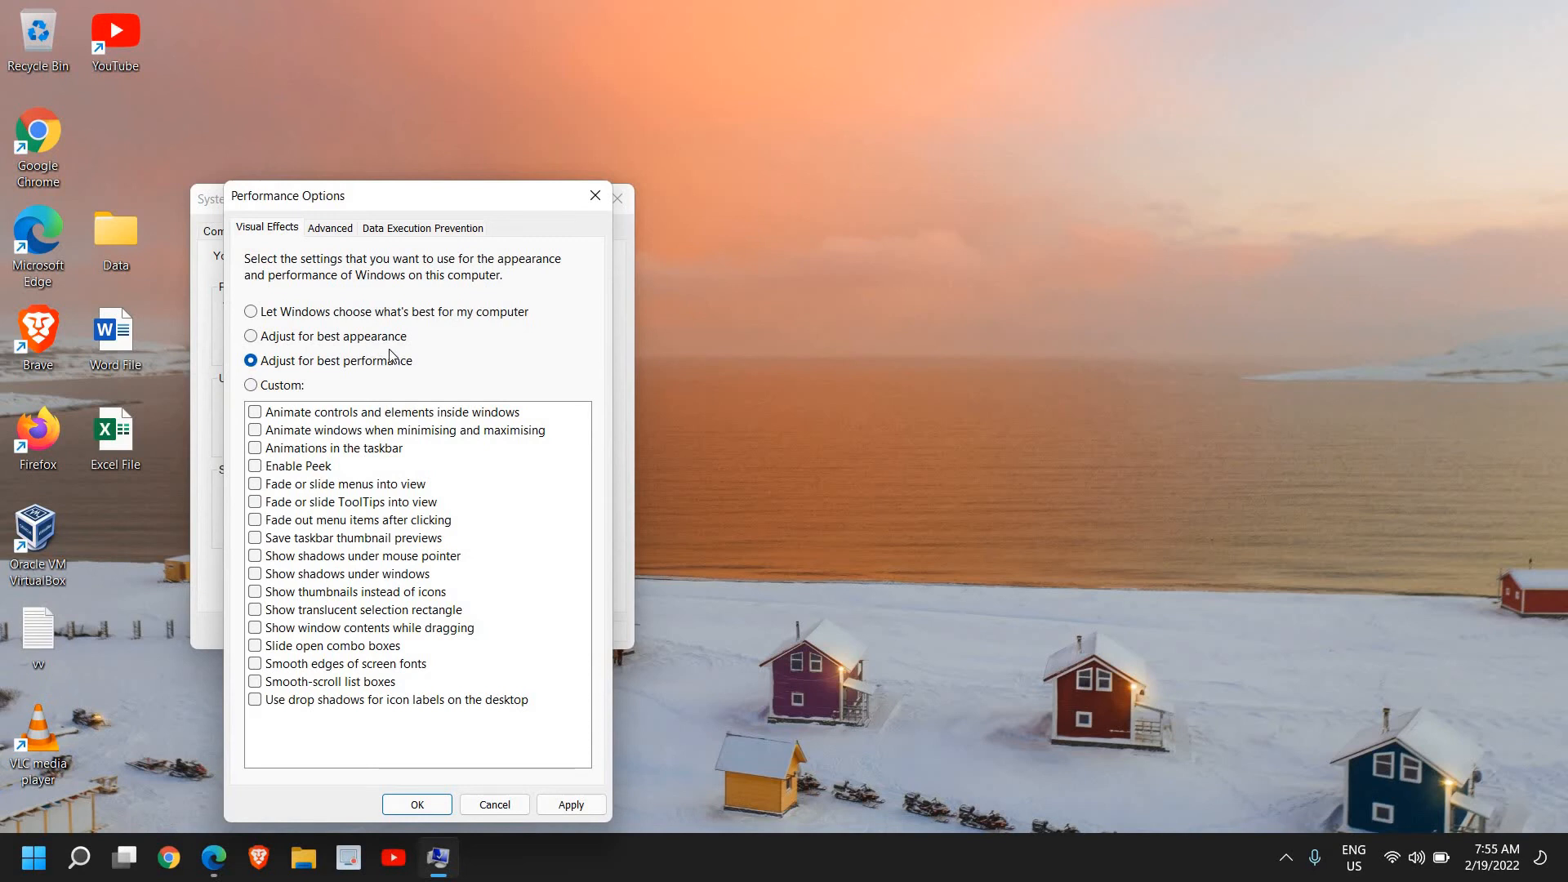